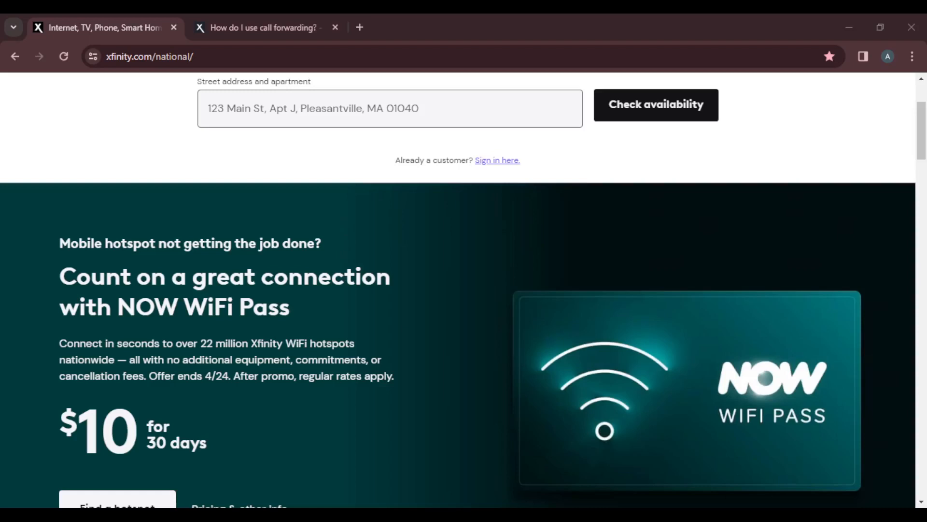
Switch to the browser tab with the 'How do I use call forwarding?' article.
left_click(263, 27)
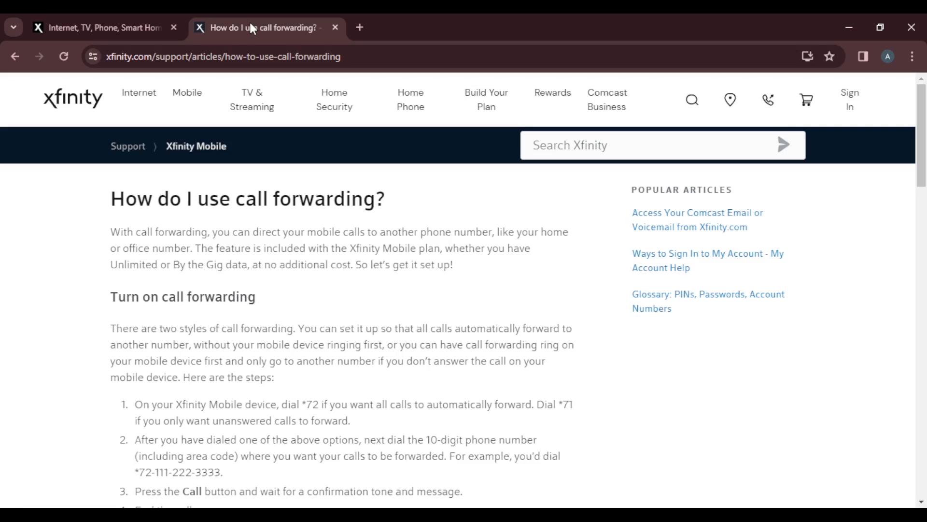
Scroll through the 'Turn on call forwarding' steps and the 'Things to remember' tips.
scroll("down", 3)
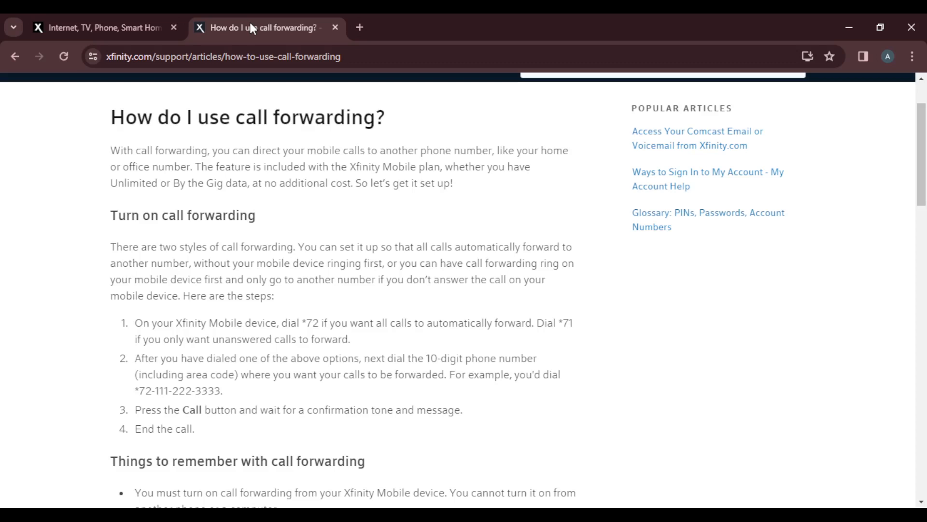
scroll("down", 3)
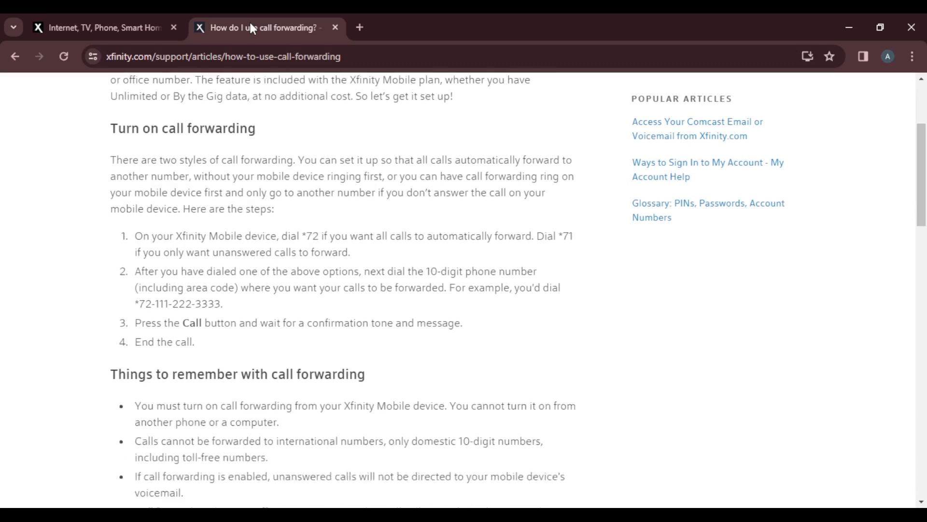
scroll("down", 3)
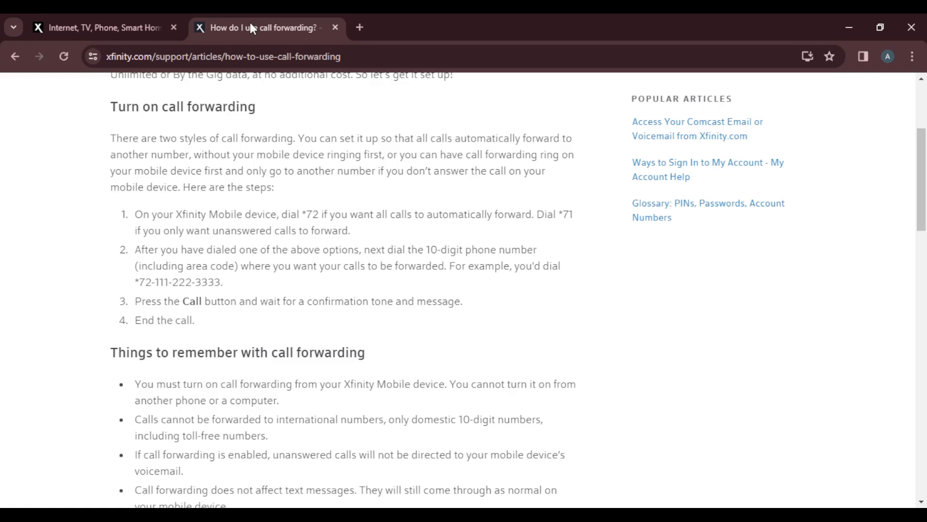
scroll("down", 3)
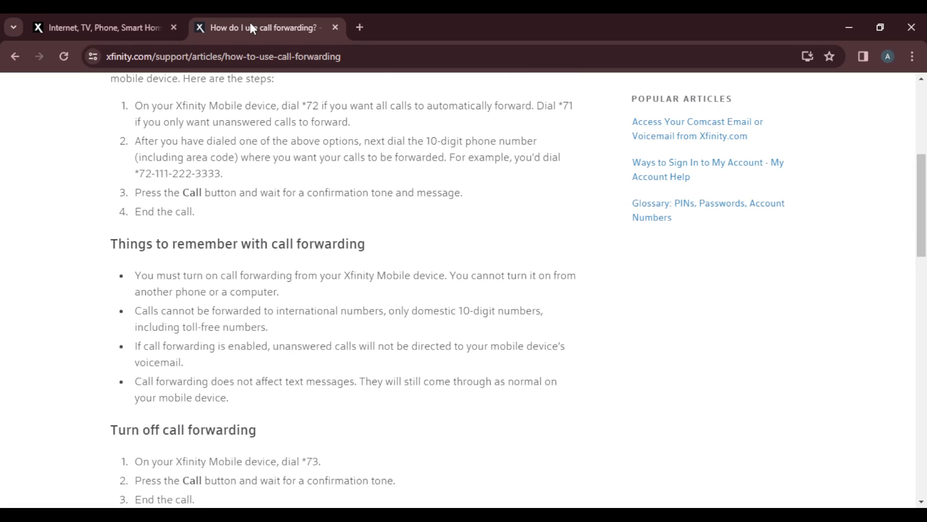
Scroll to the 'Turn off call forwarding' section with its *73 dialing steps.
scroll("down", 3)
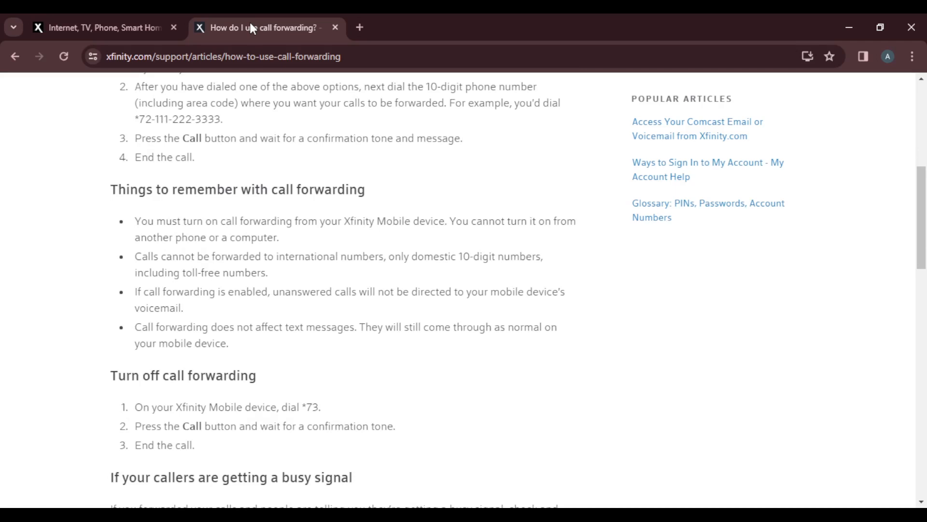
Scroll to the 'If your callers are getting a busy signal' section and its fix steps.
scroll("down", 3)
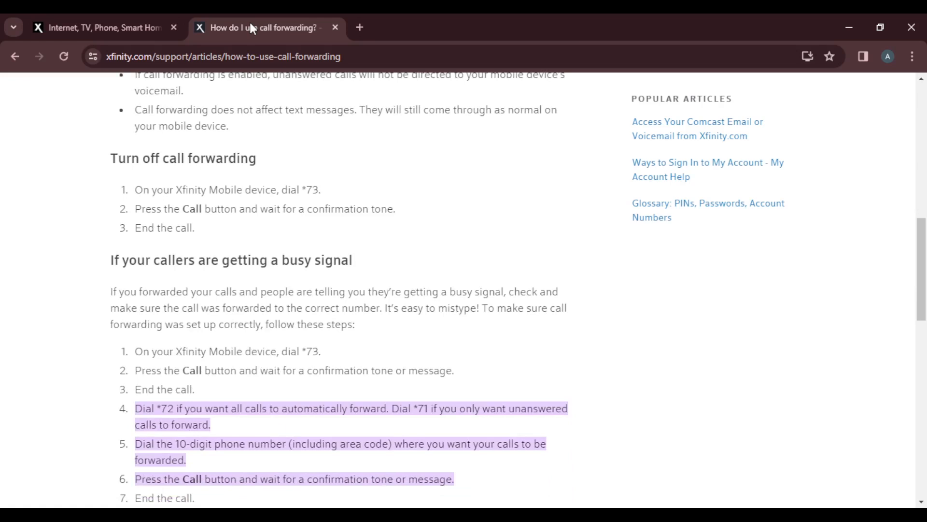
Scroll to the article's end where the 'Was this page helpful?' prompt appears.
scroll("down", 3)
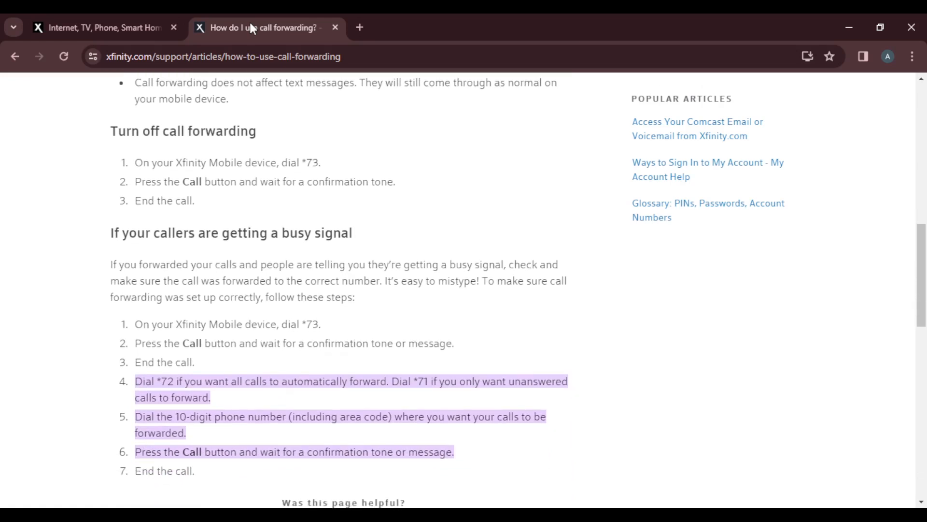
scroll("down", 3)
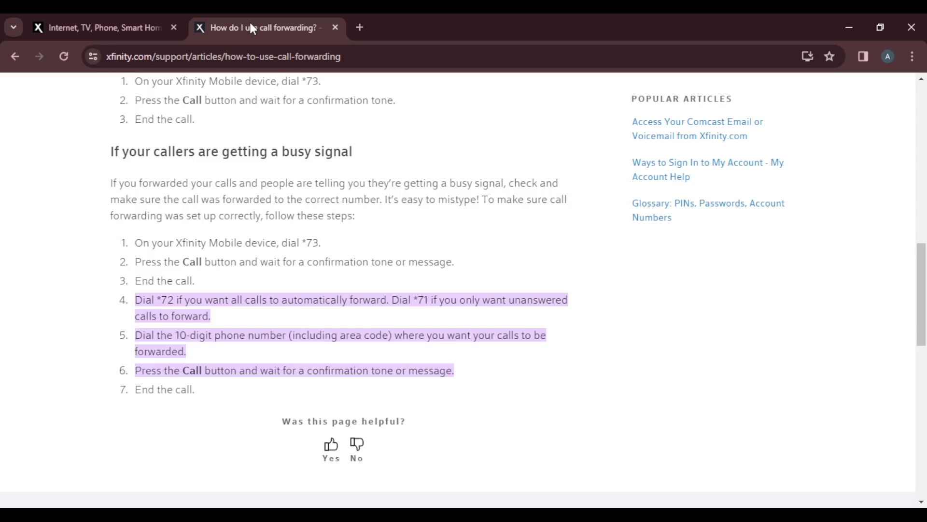
mouse_move(529, 472)
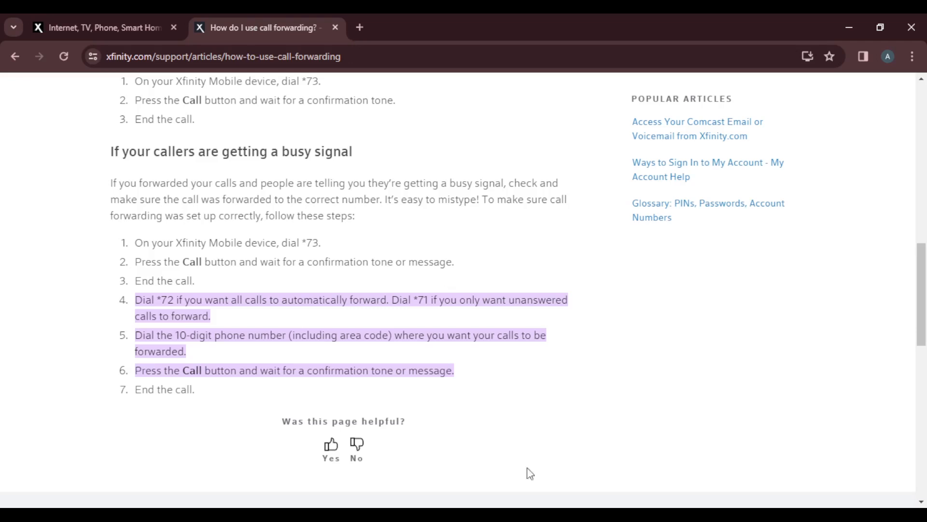